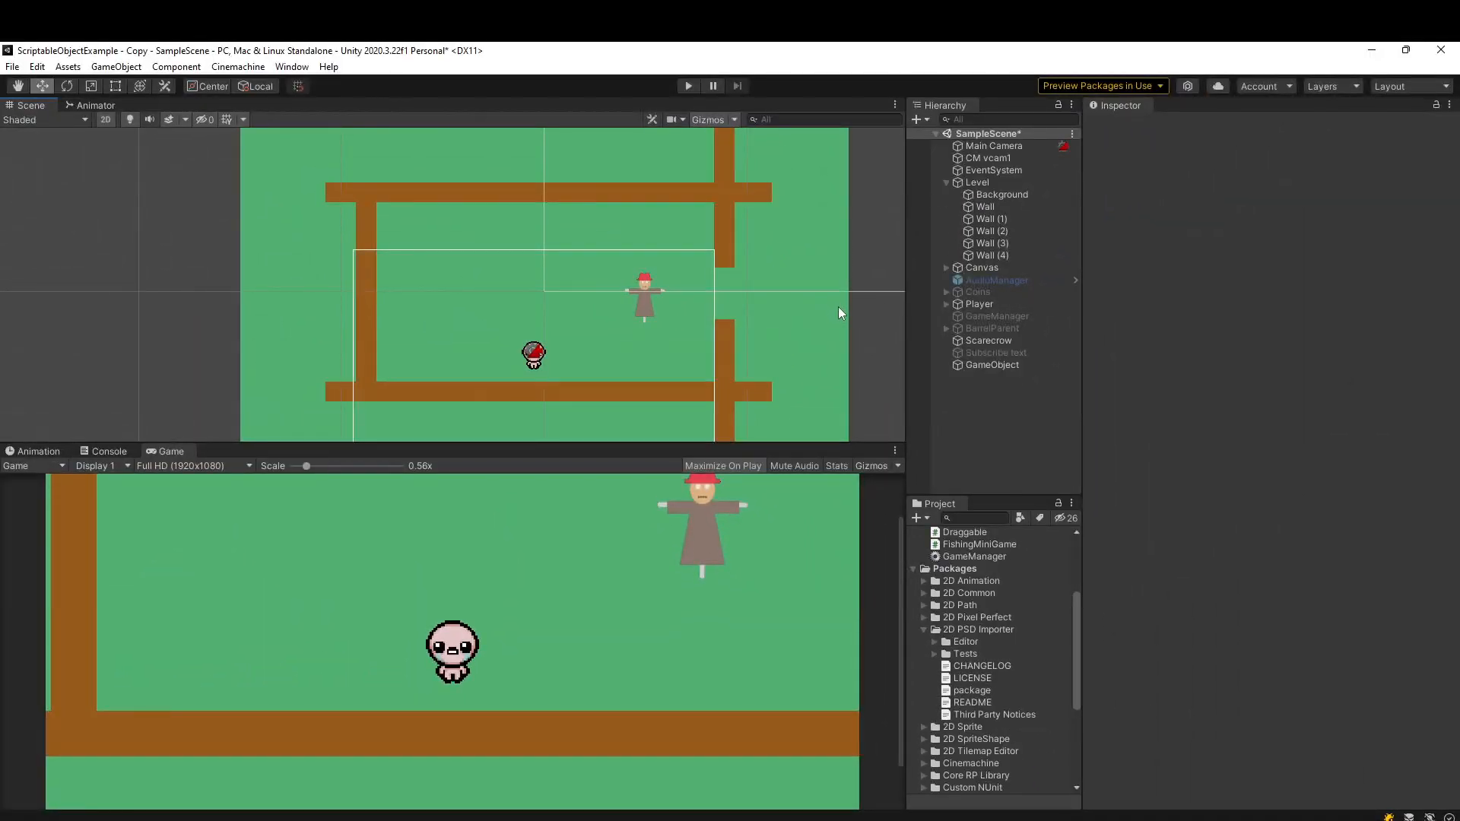
{"action": "mouse_move", "coordinate": [779, 325]}
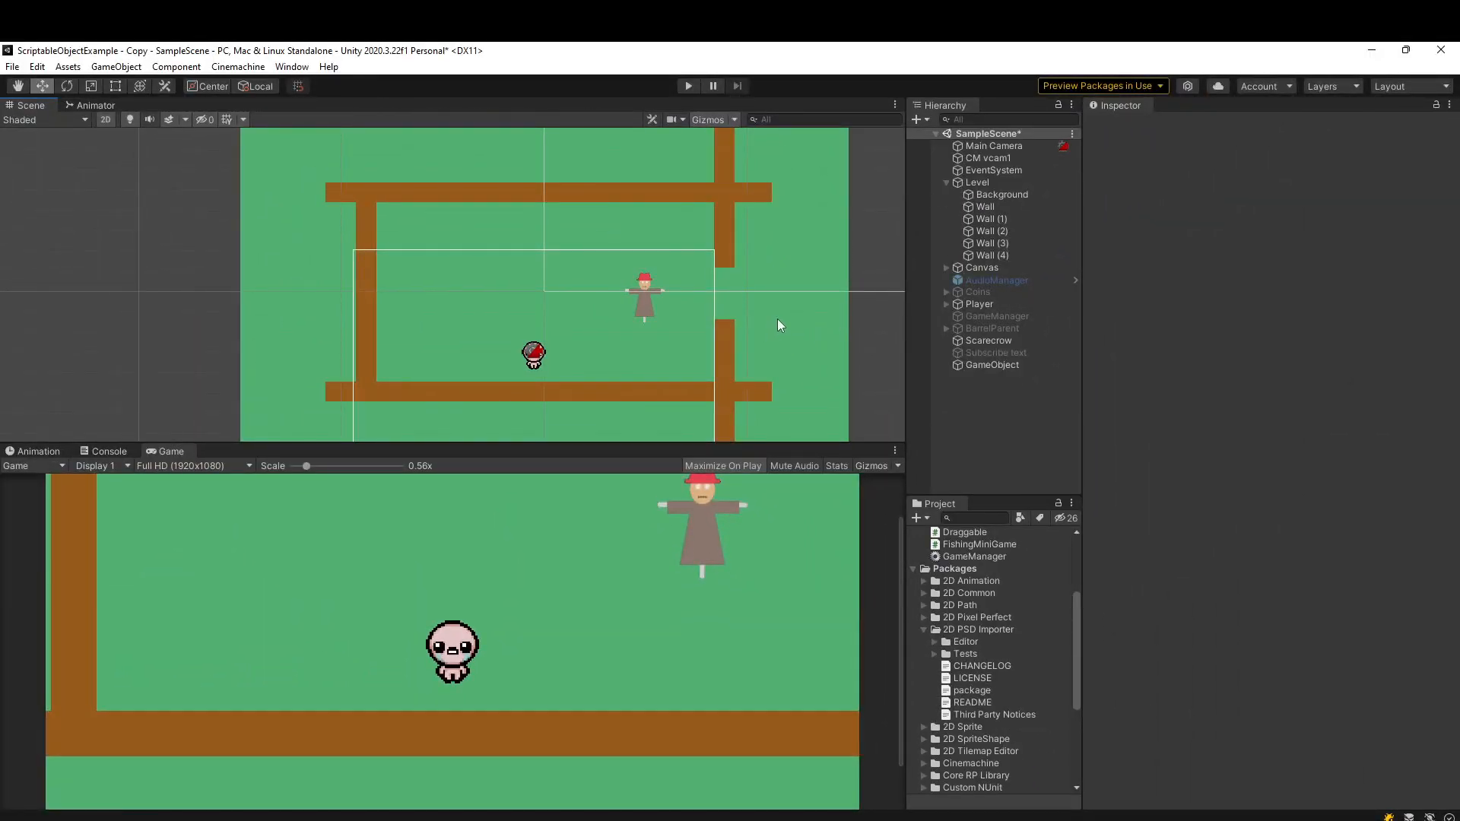